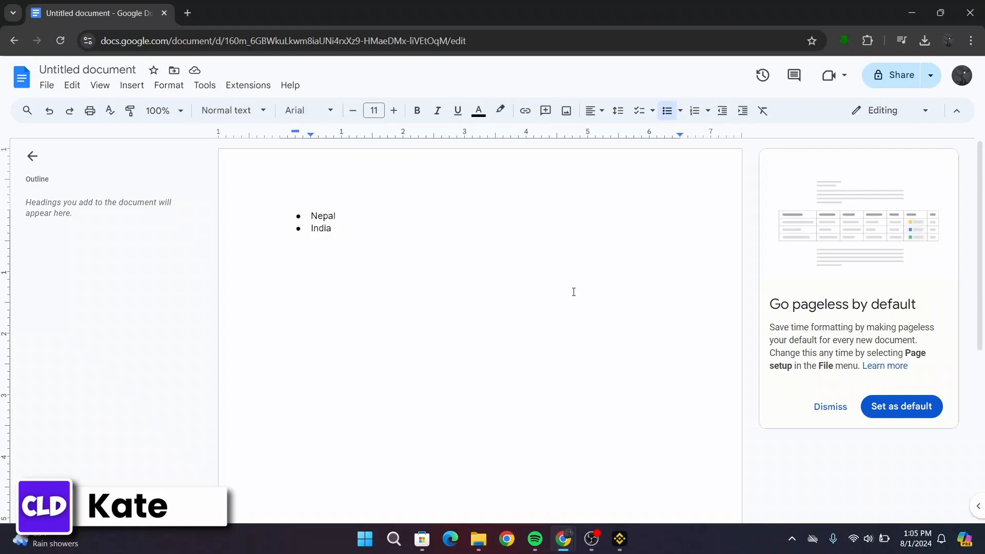
pyautogui.moveTo(295, 127)
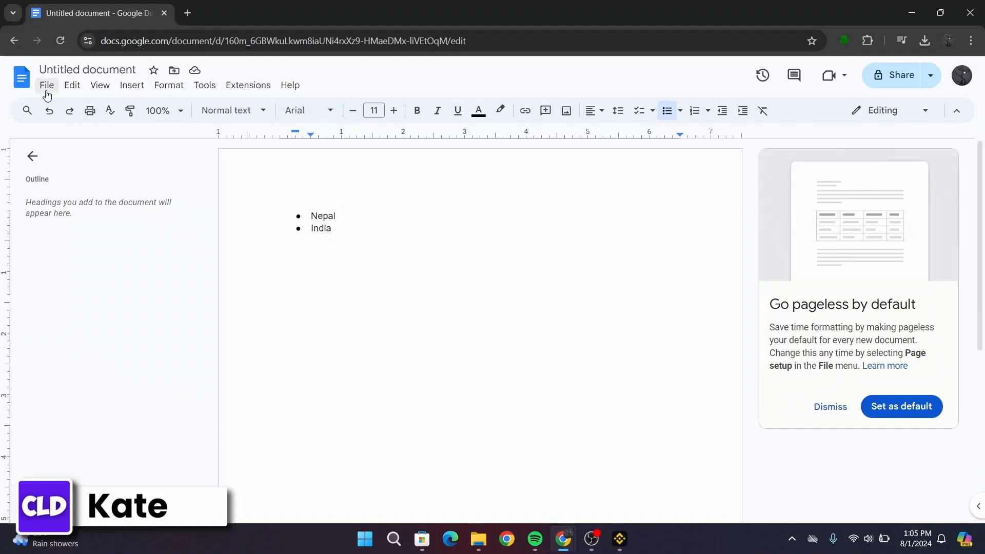
# Bring up the File menu where Page setup lives.
pyautogui.click(46, 85)
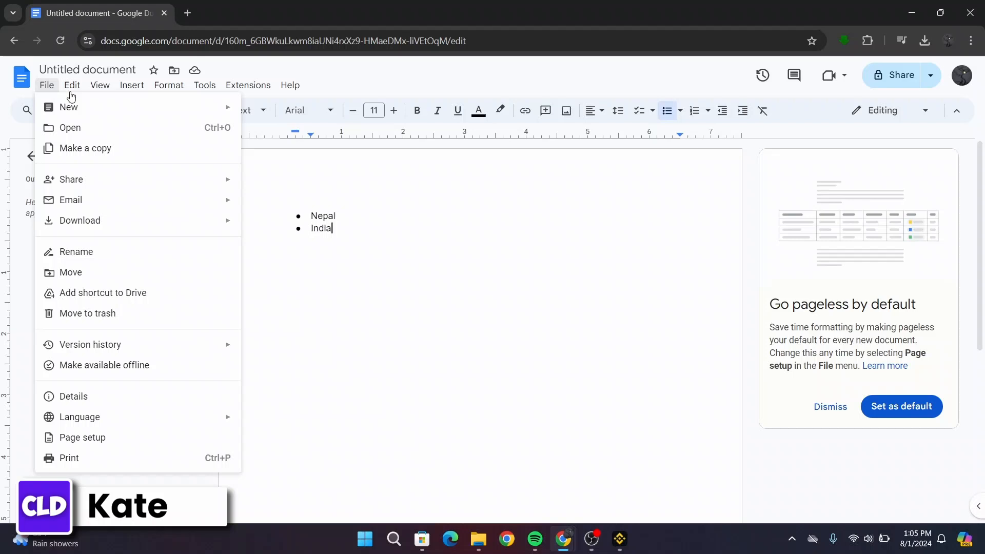
pyautogui.moveTo(45, 88)
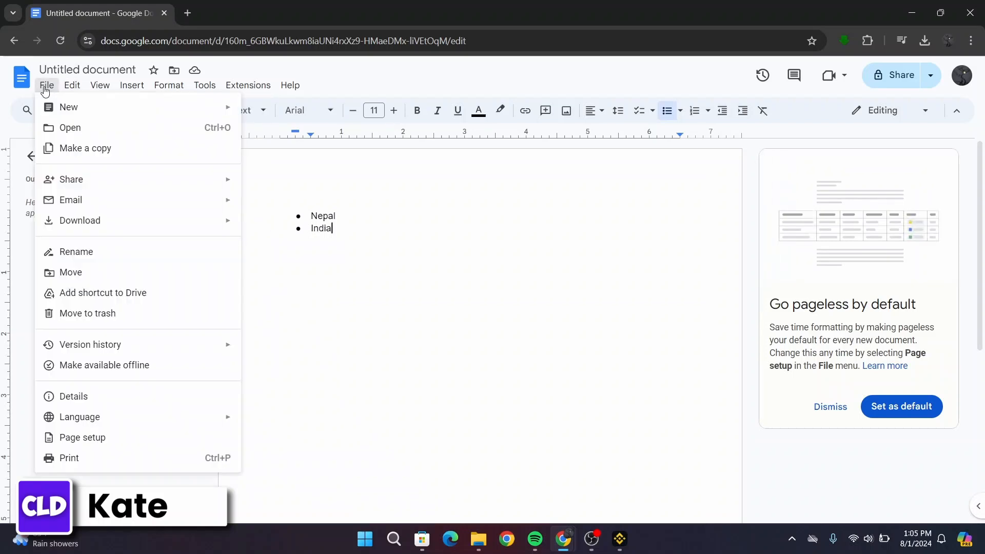
pyautogui.moveTo(91, 447)
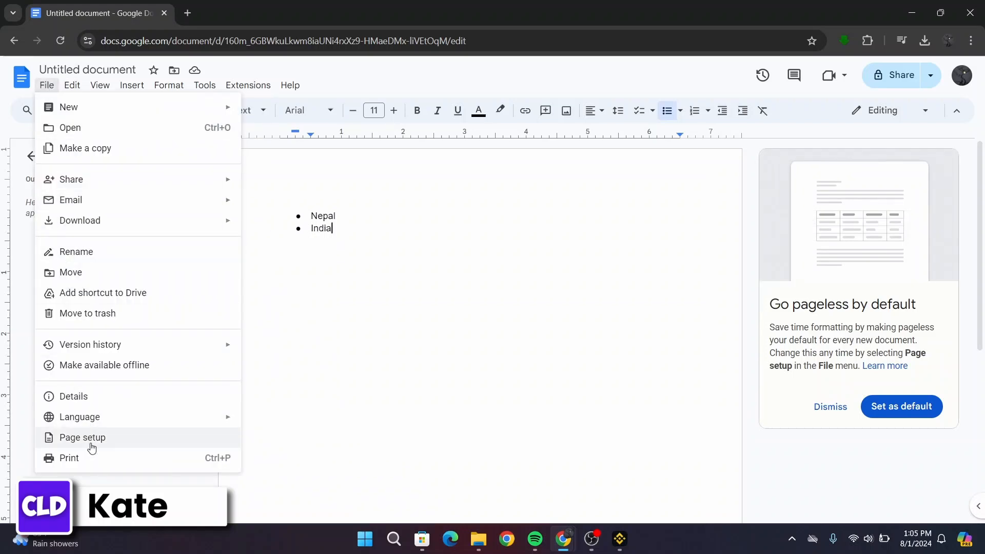
# In Page setup, set the top, bottom, left and right margins to 0.5 inch and apply them.
pyautogui.click(82, 437)
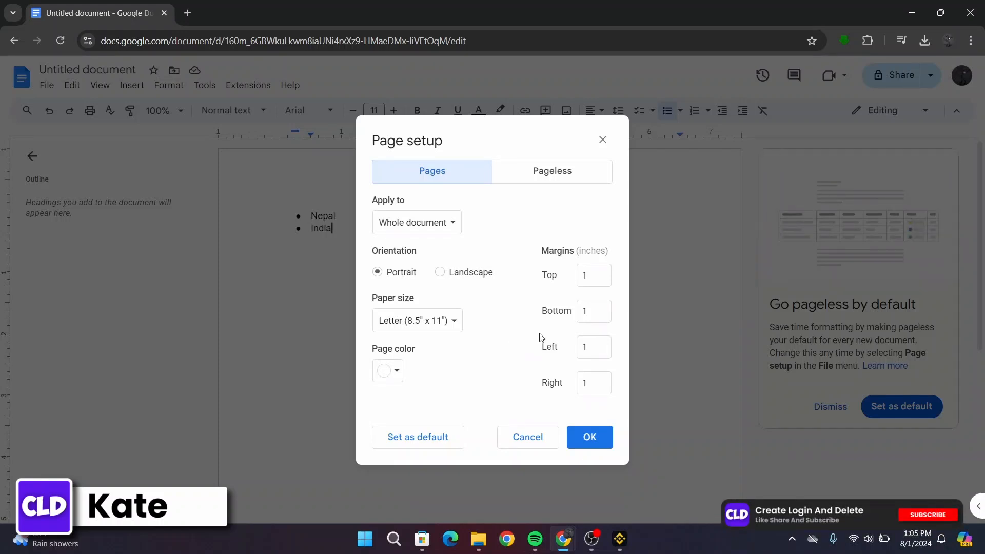
pyautogui.click(593, 275)
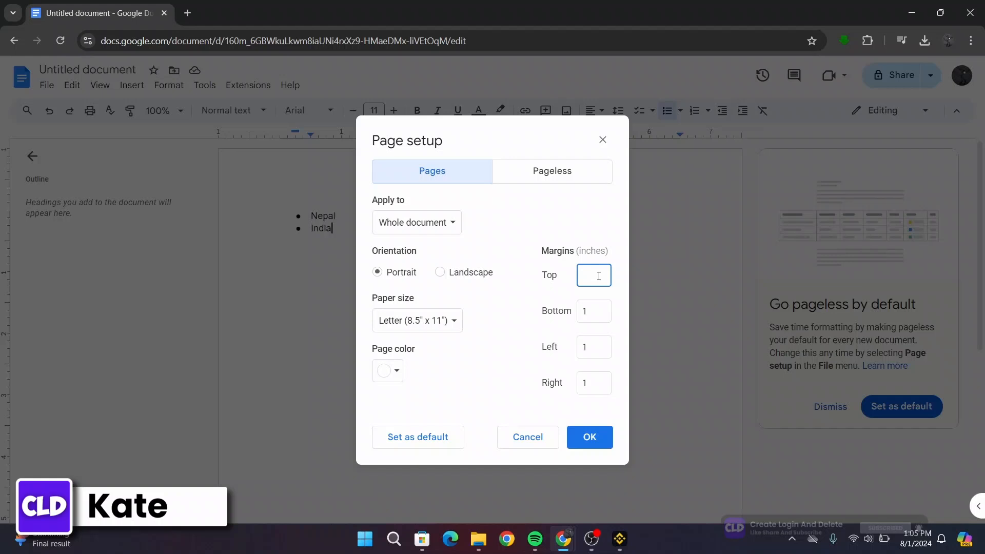
pyautogui.write('0.5')
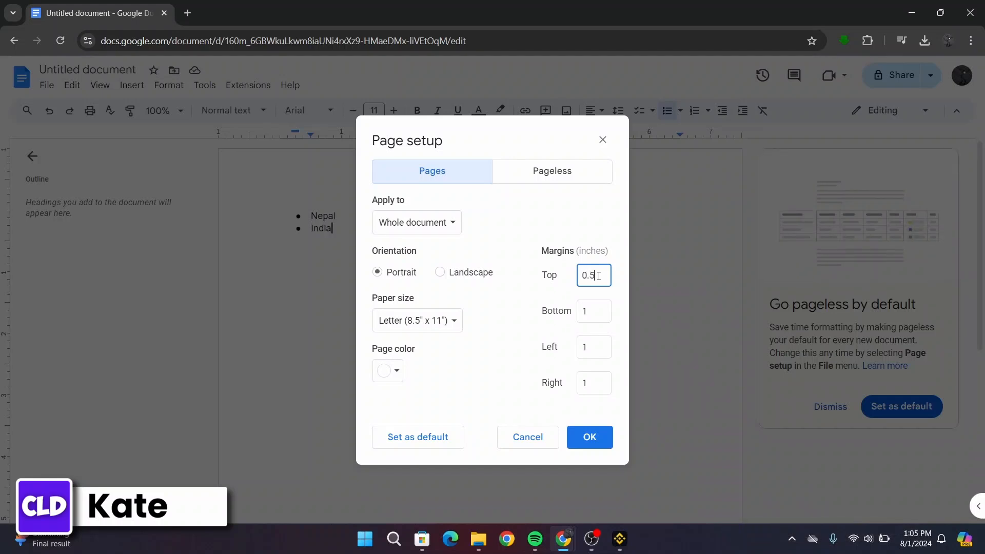
pyautogui.click(593, 311)
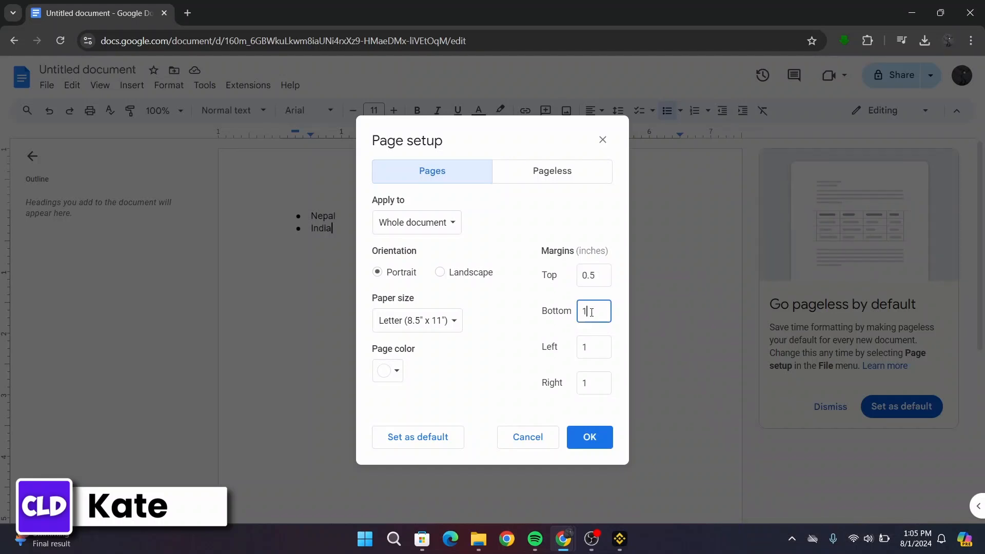
pyautogui.write('.5')
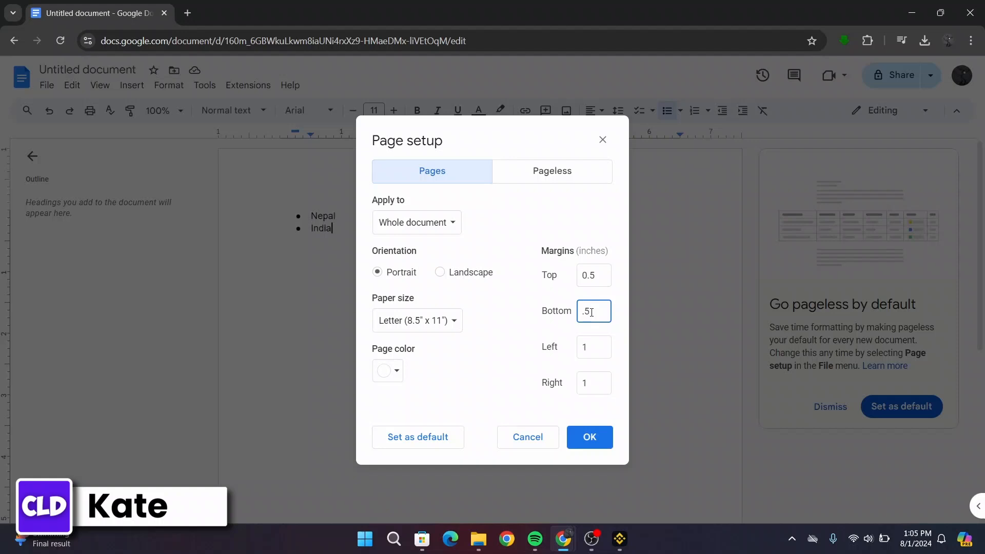
pyautogui.click(592, 347)
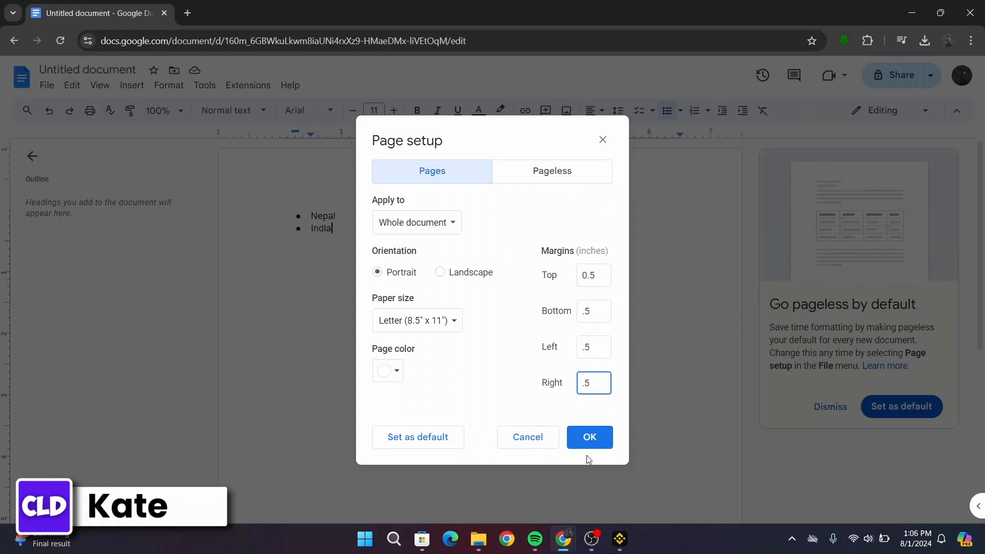
pyautogui.click(590, 437)
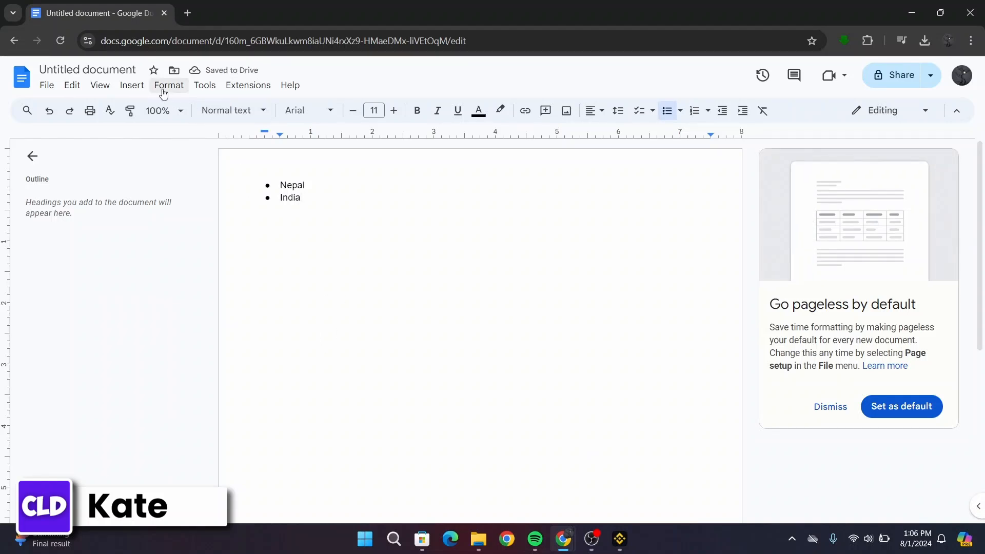
# Bring up the Format menu to reach the Columns choices.
pyautogui.click(168, 85)
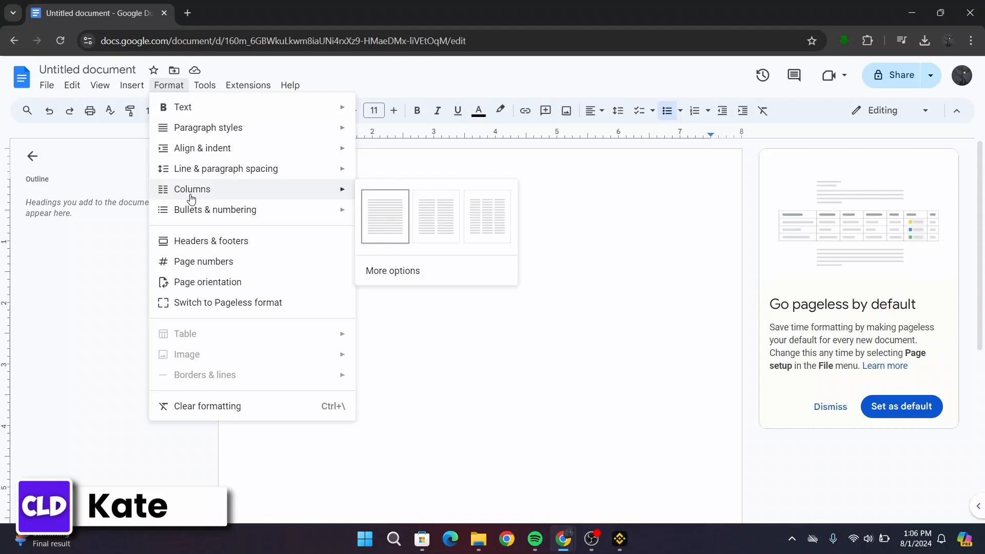
pyautogui.moveTo(390, 270)
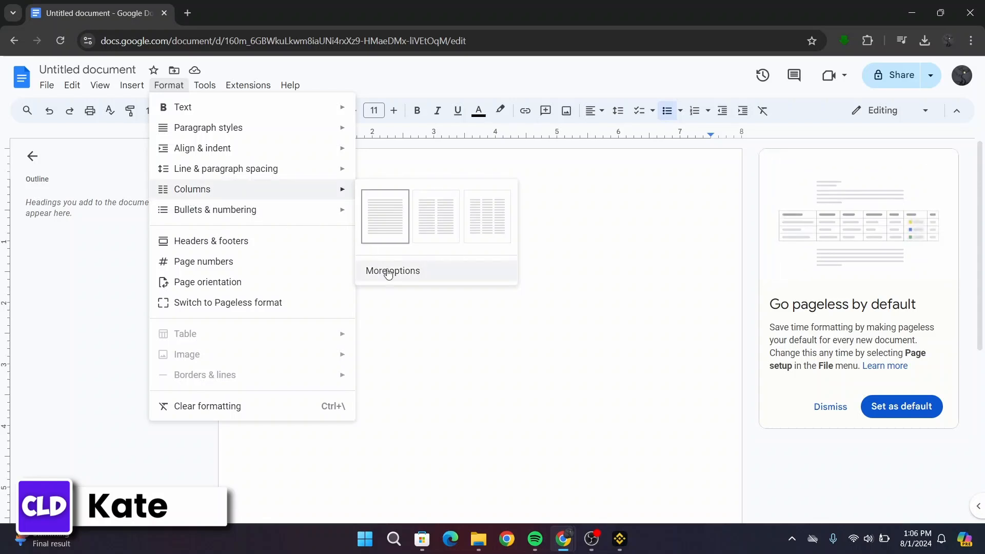
# Via More options, set 2 columns with a line between them and apply.
pyautogui.click(392, 271)
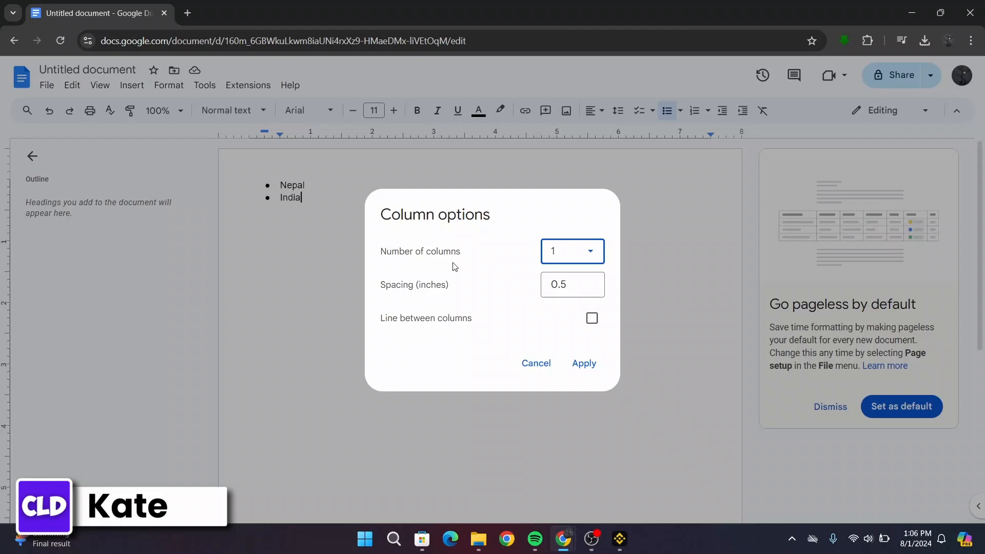
pyautogui.click(572, 252)
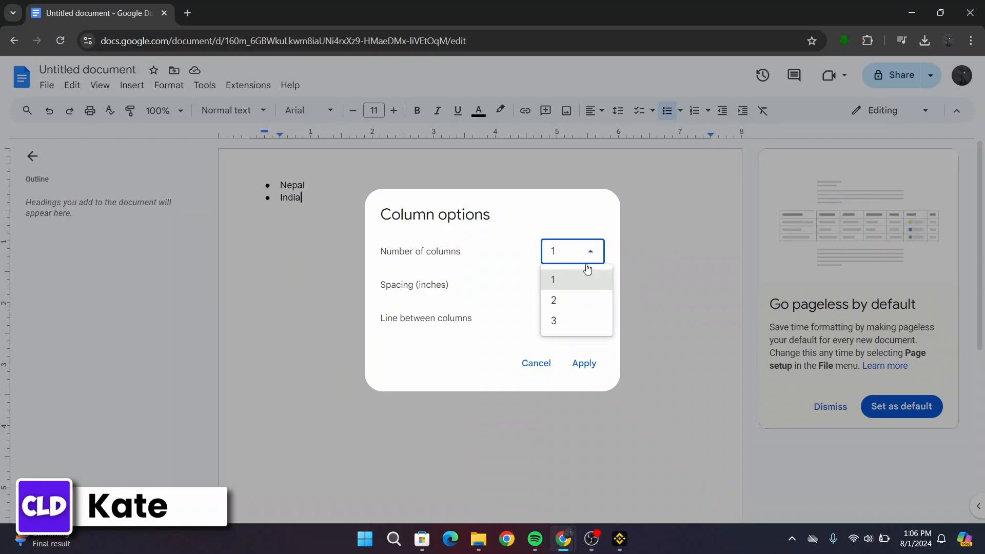
pyautogui.click(552, 300)
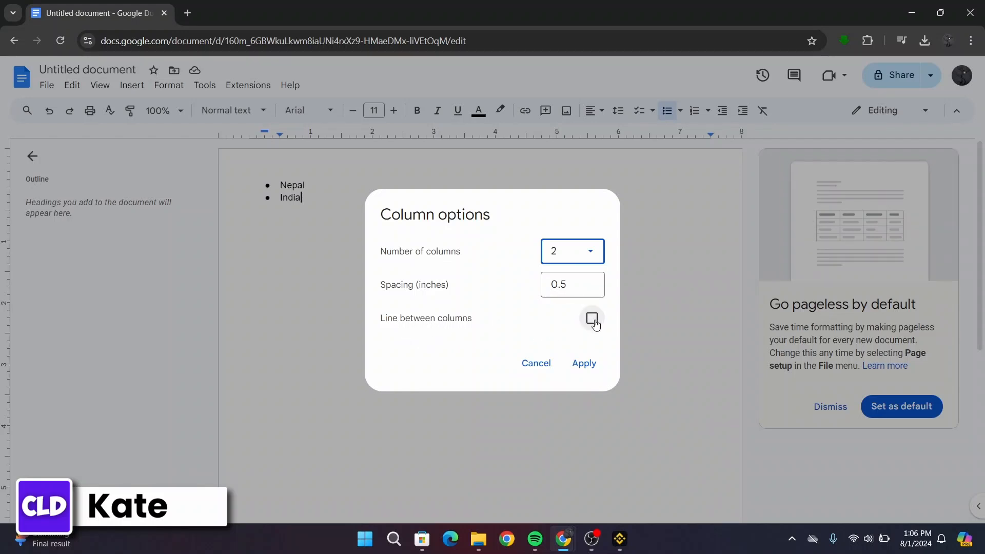
pyautogui.click(591, 318)
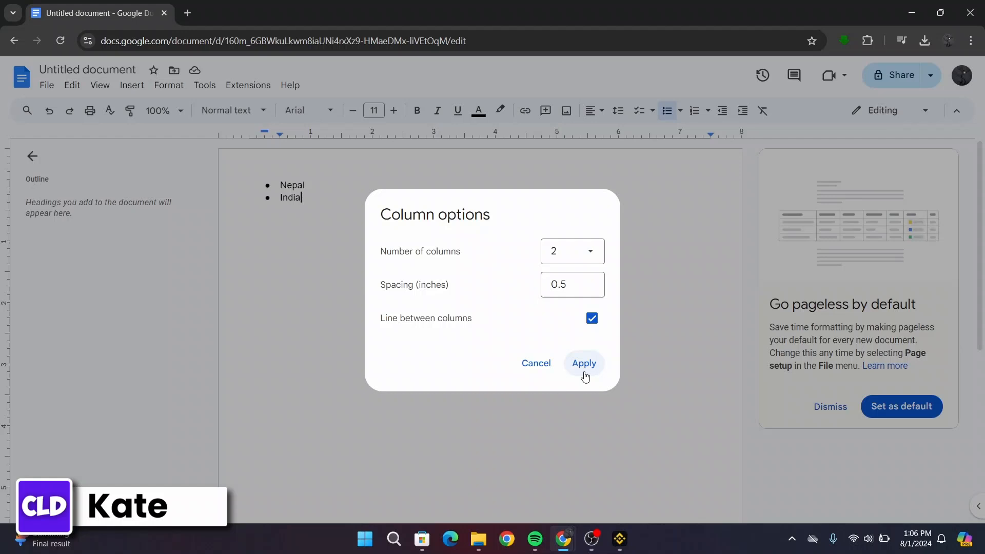
pyautogui.click(584, 363)
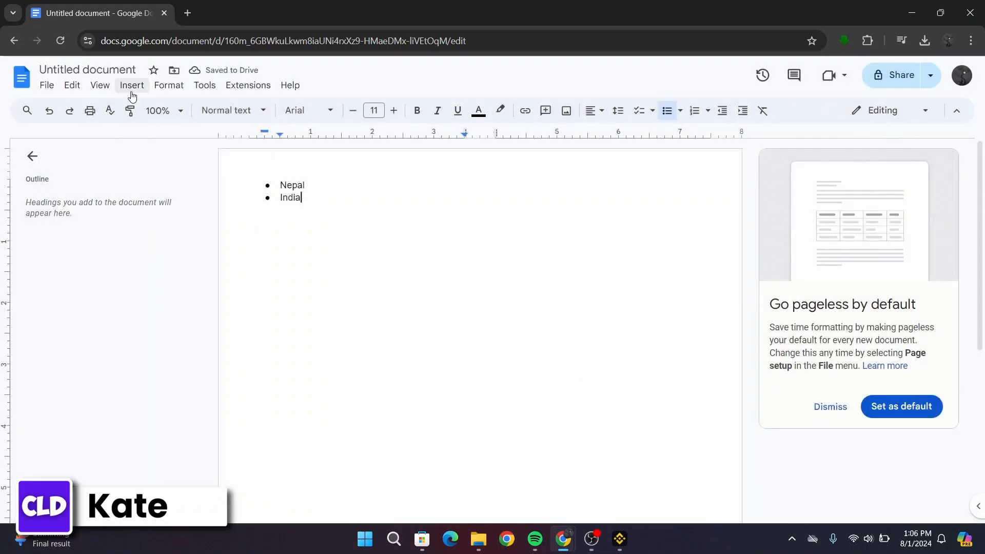
# Insert a column break after India so the list continues in the second column.
pyautogui.click(131, 86)
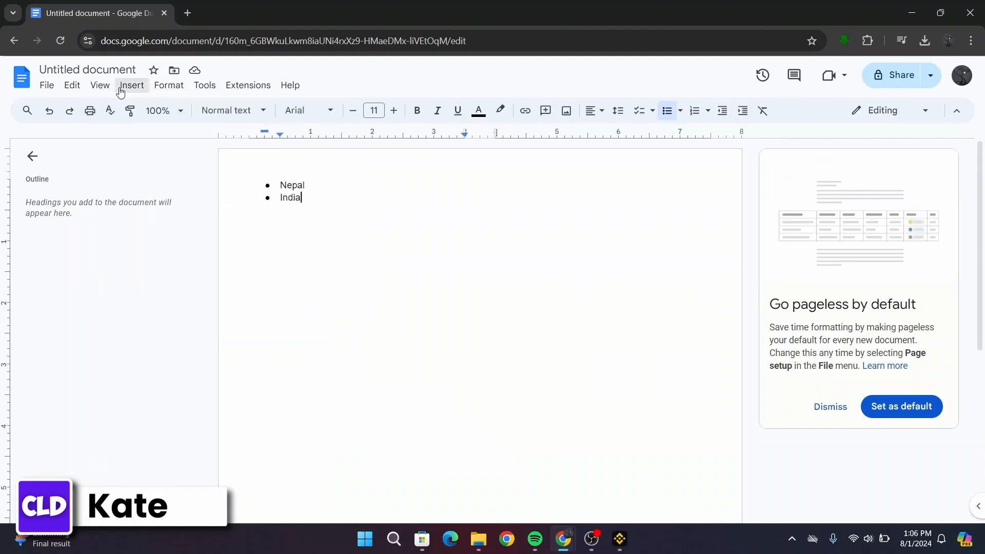
pyautogui.click(131, 85)
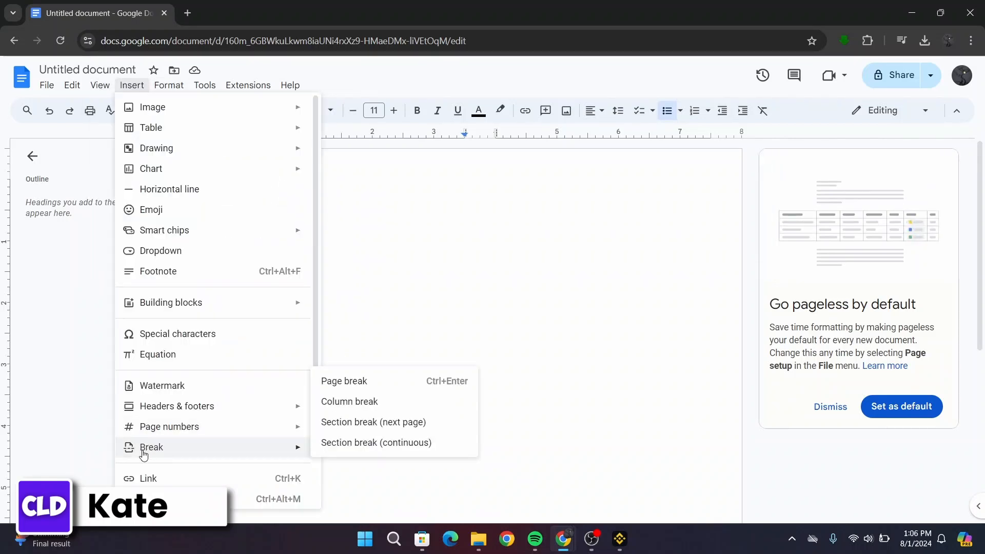
pyautogui.moveTo(357, 408)
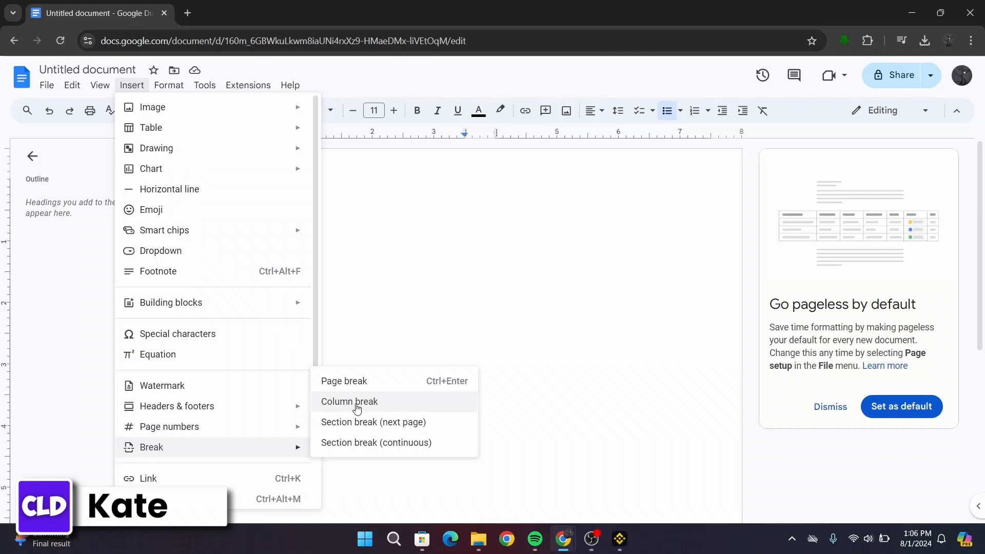
pyautogui.click(349, 402)
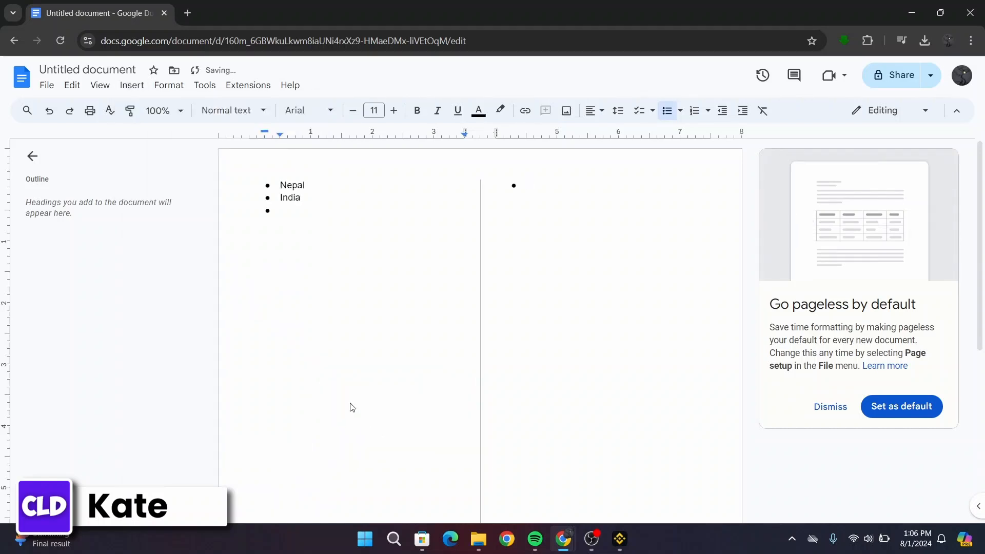